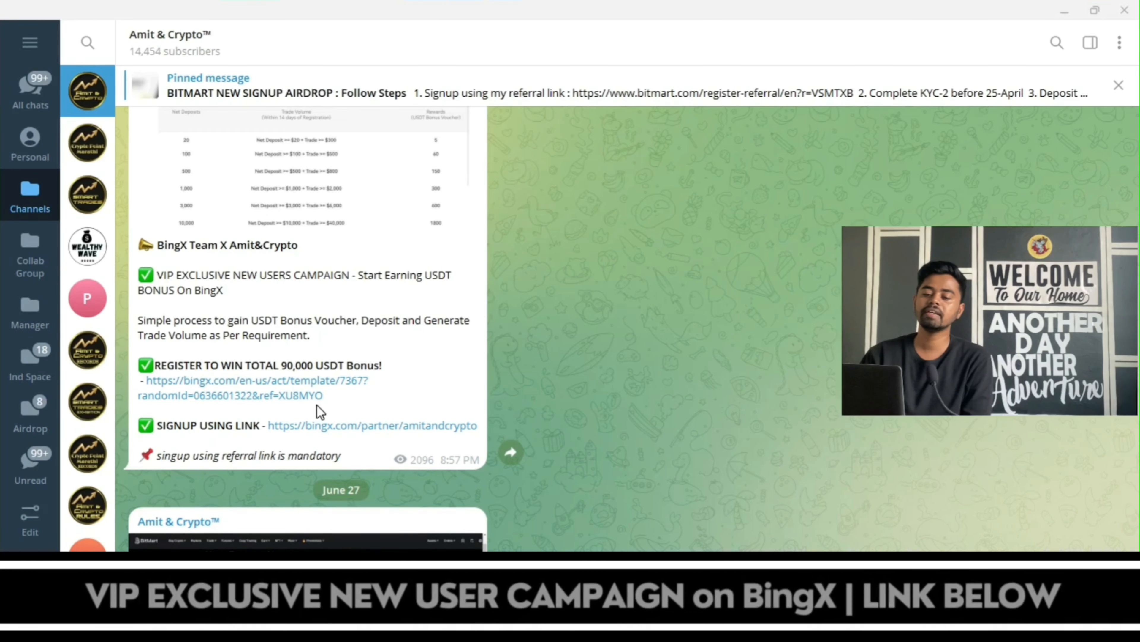
# - Follow the Telegram post's 'REGISTER TO WIN TOTAL 90,000 USDT Bonus' link to the BingX campaign page
pyautogui.click(255, 379)
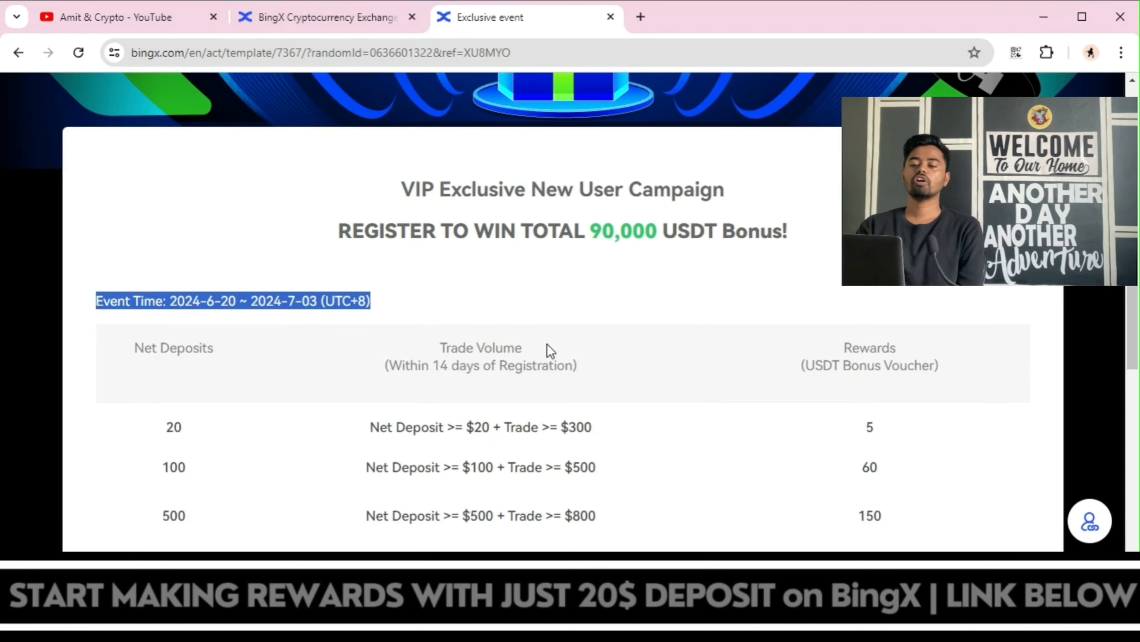
# - Review the reward tiers, highlighting the $300 trade volume requirement, then return to the Telegram feed
pyautogui.scroll(-3)
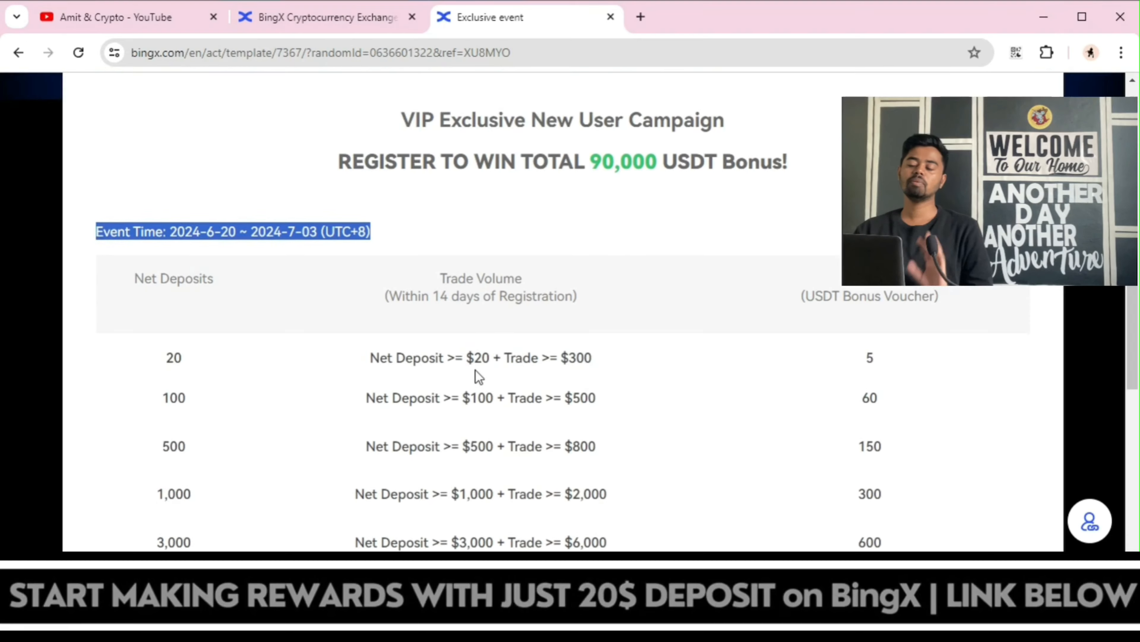
pyautogui.scroll(-3)
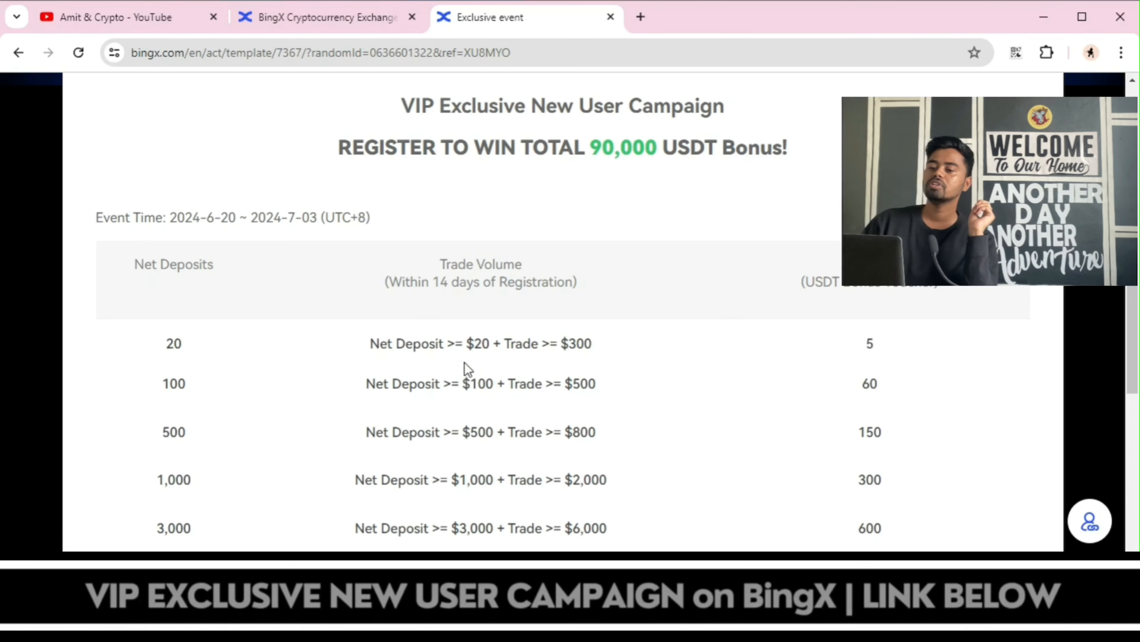
pyautogui.moveTo(175, 344)
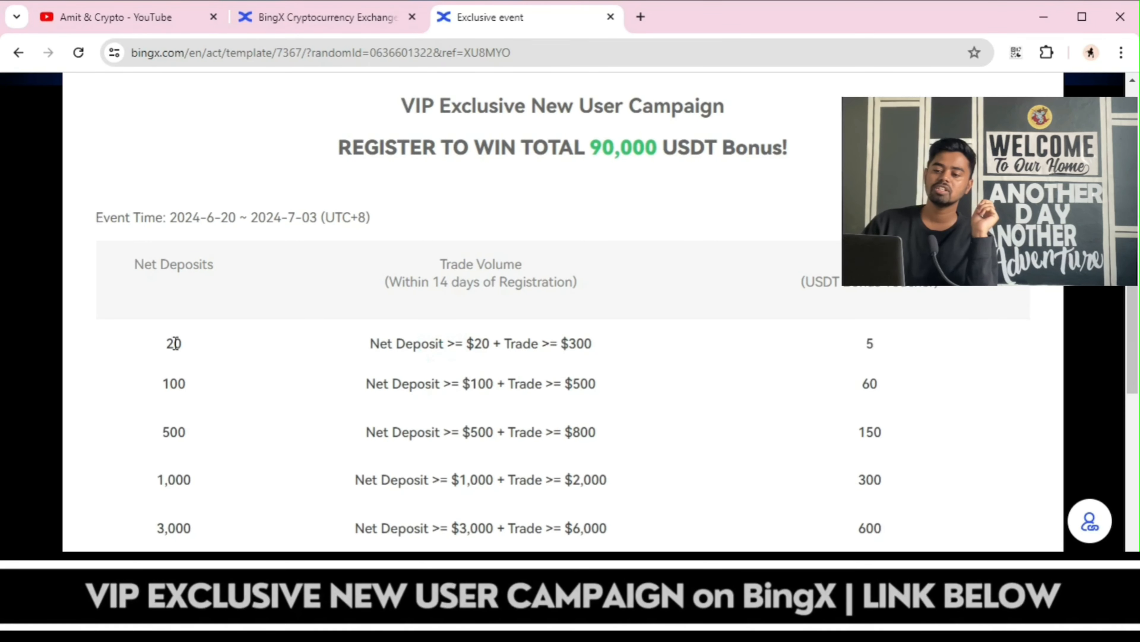
pyautogui.doubleClick(521, 344)
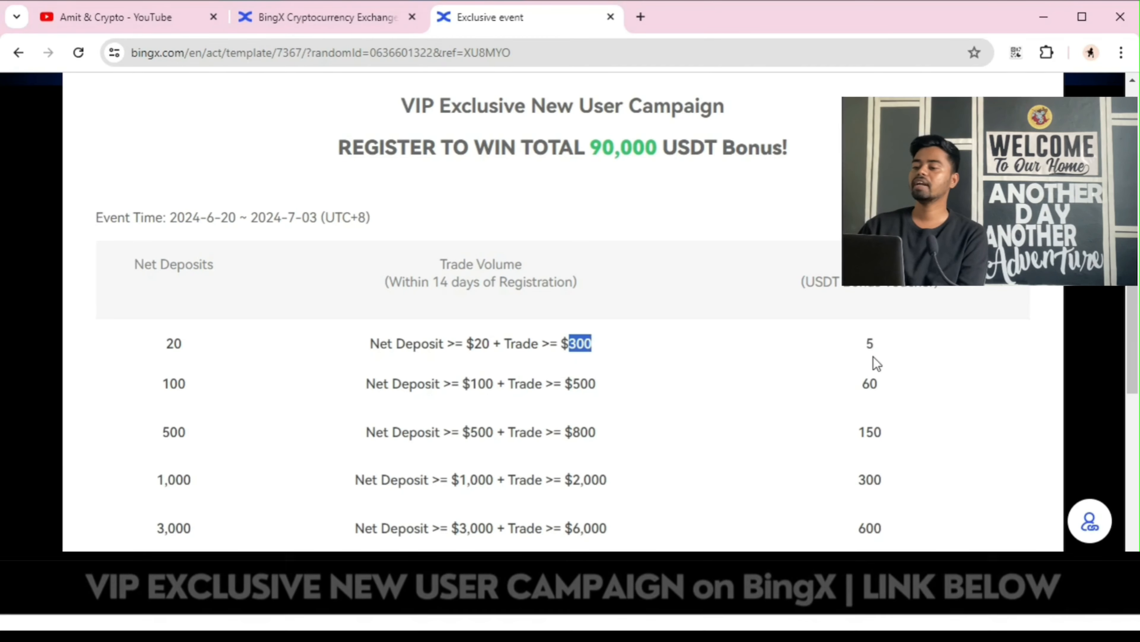
pyautogui.scroll(-3)
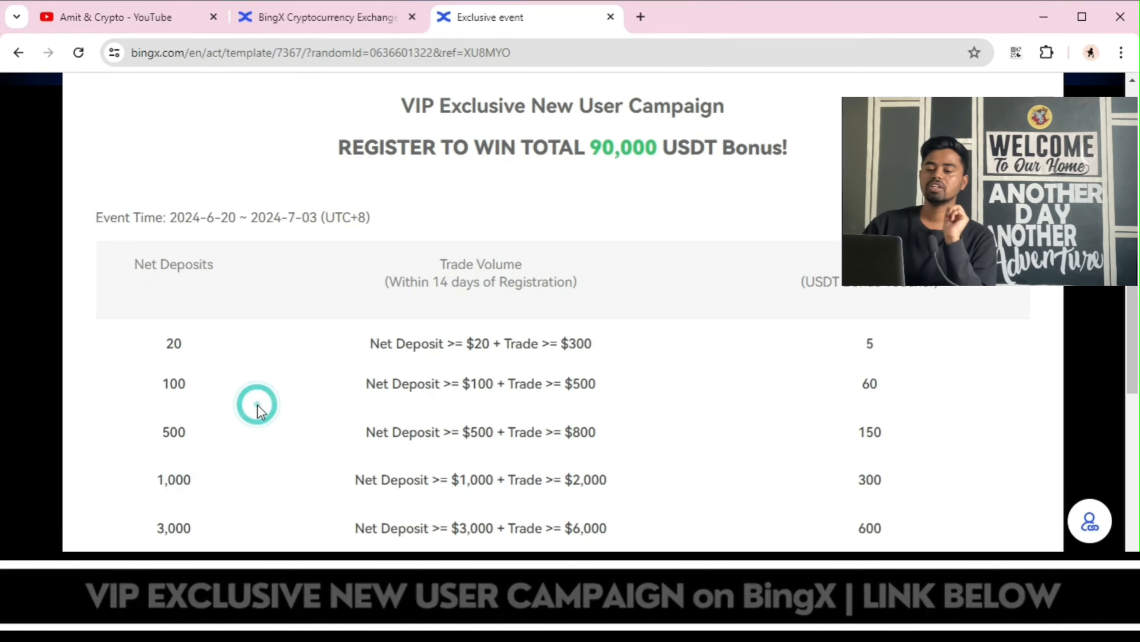
pyautogui.scroll(-3)
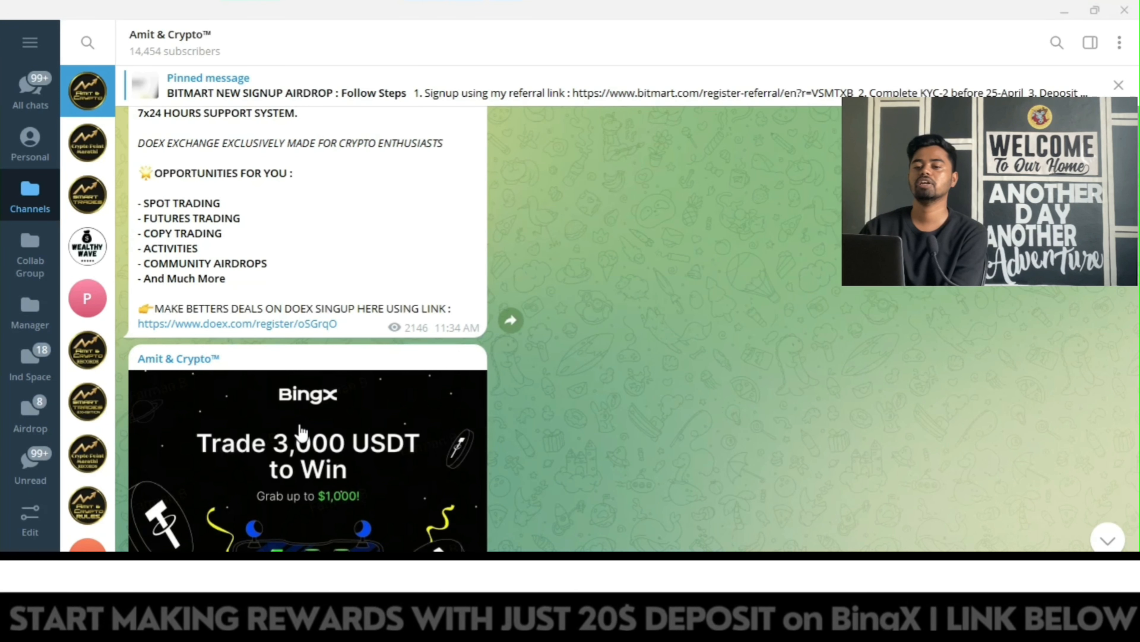
# - Browse the BONK, THETA and STORJ trade setup charts in the channel and return to the campaign page
pyautogui.scroll(-3)
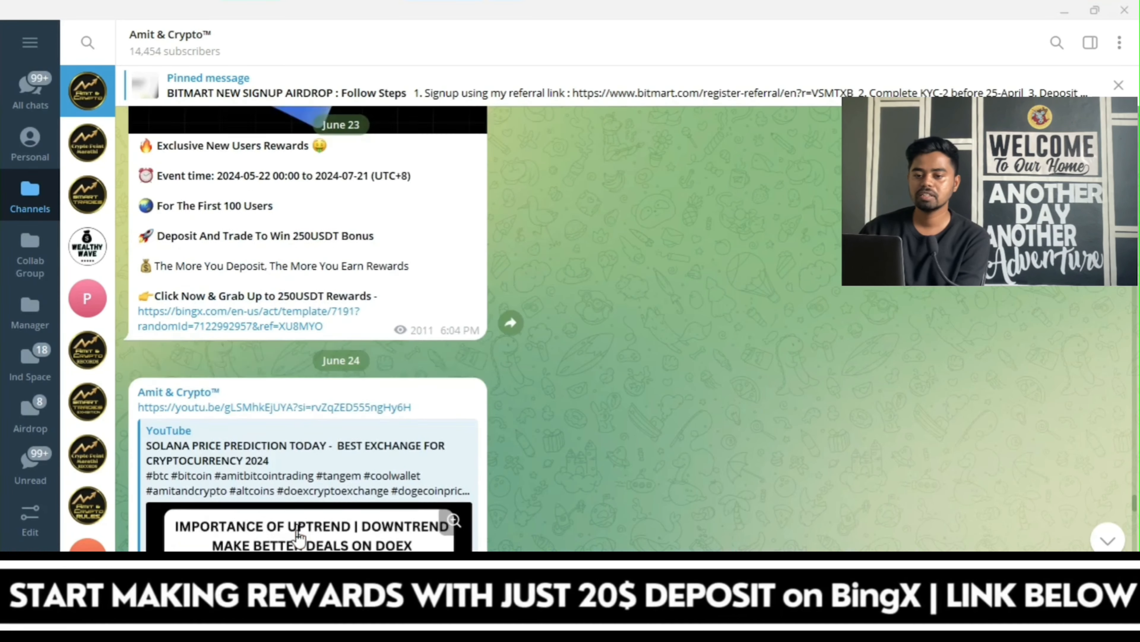
pyautogui.scroll(-3)
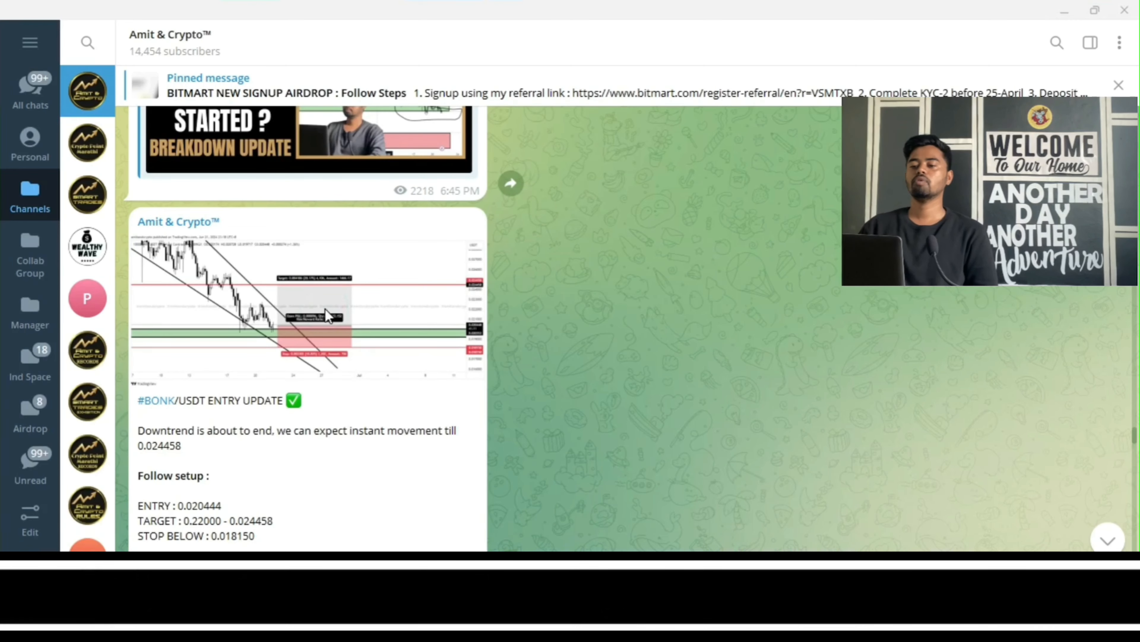
pyautogui.click(305, 298)
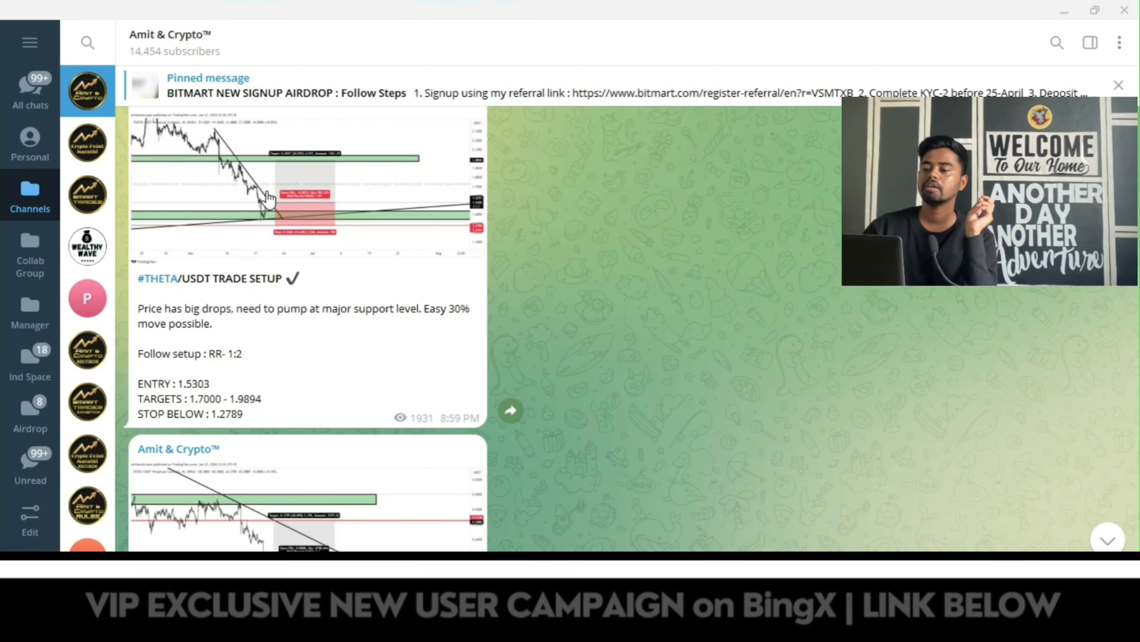
pyautogui.click(305, 186)
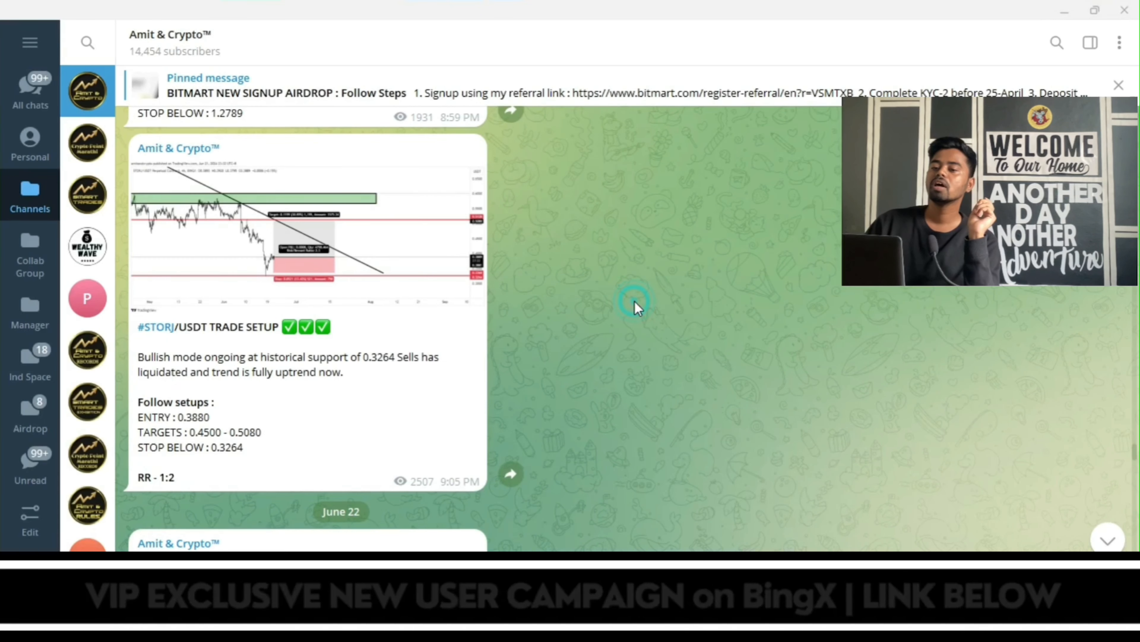
pyautogui.click(305, 226)
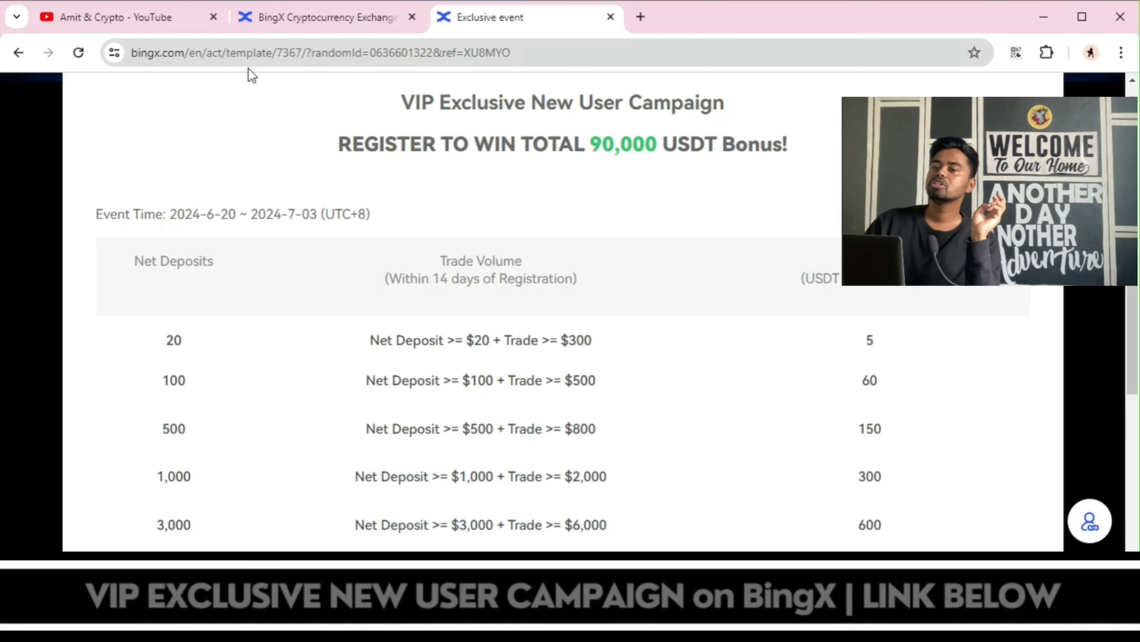
# - Show the BingX futures page listing five open long positions (POWR, MEW, ARB, STORJ, THETA) in profit
pyautogui.click(327, 17)
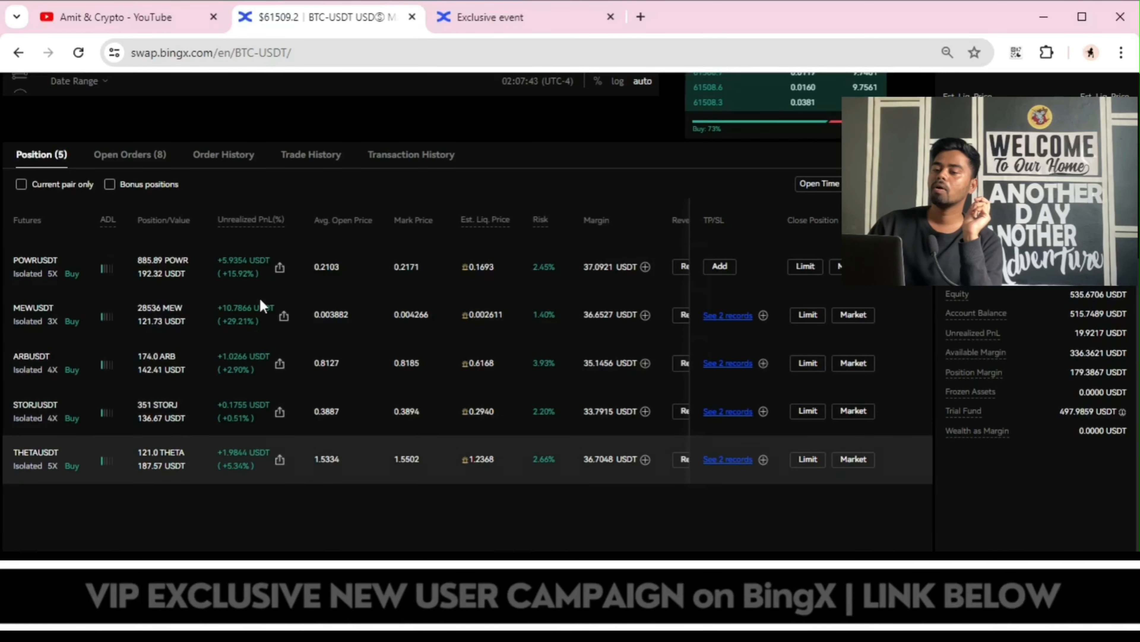
# - Show the filled Trade History, including the closed BONK short at +17.91 USDT, then return to Telegram
pyautogui.click(310, 154)
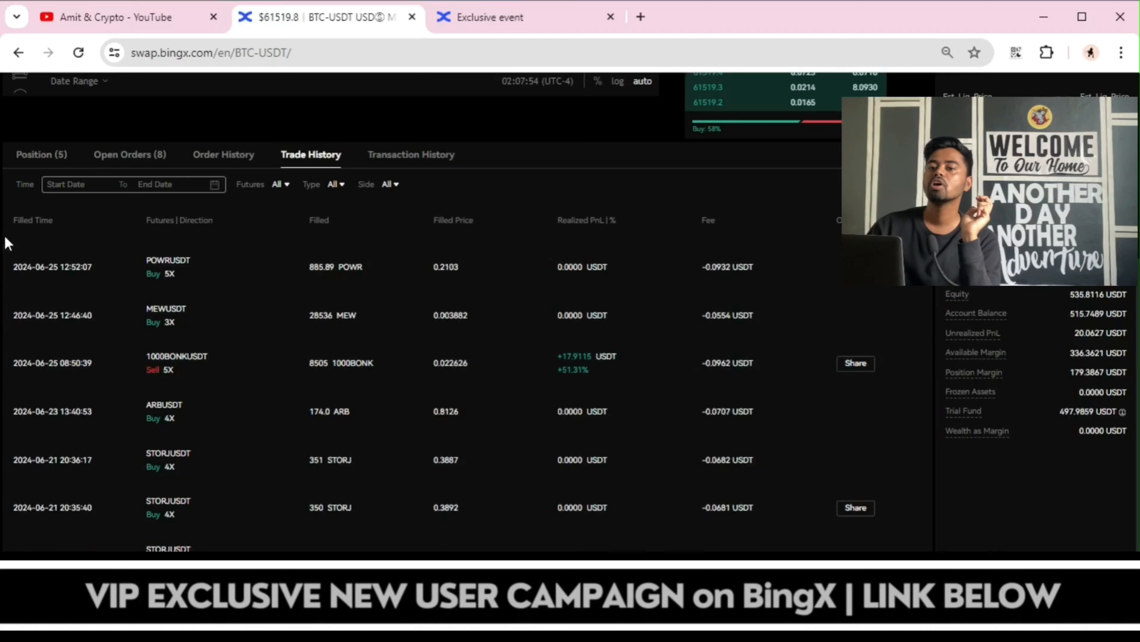
pyautogui.click(41, 154)
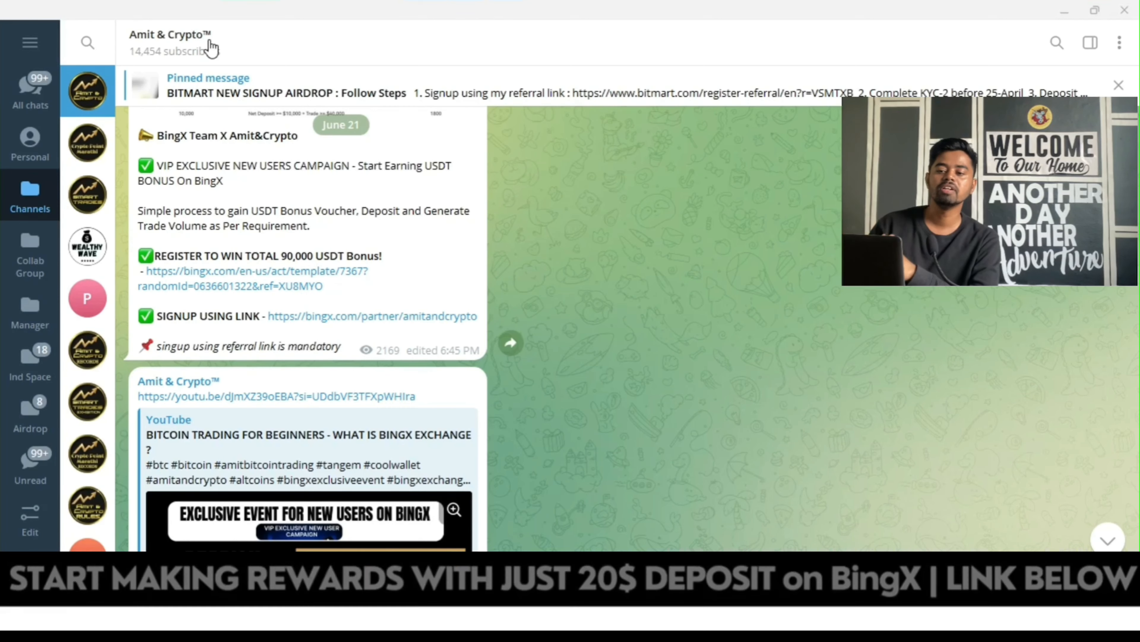
# - Show the Amit & Crypto channel info with its link, description and 14,454 subscribers
pyautogui.click(169, 34)
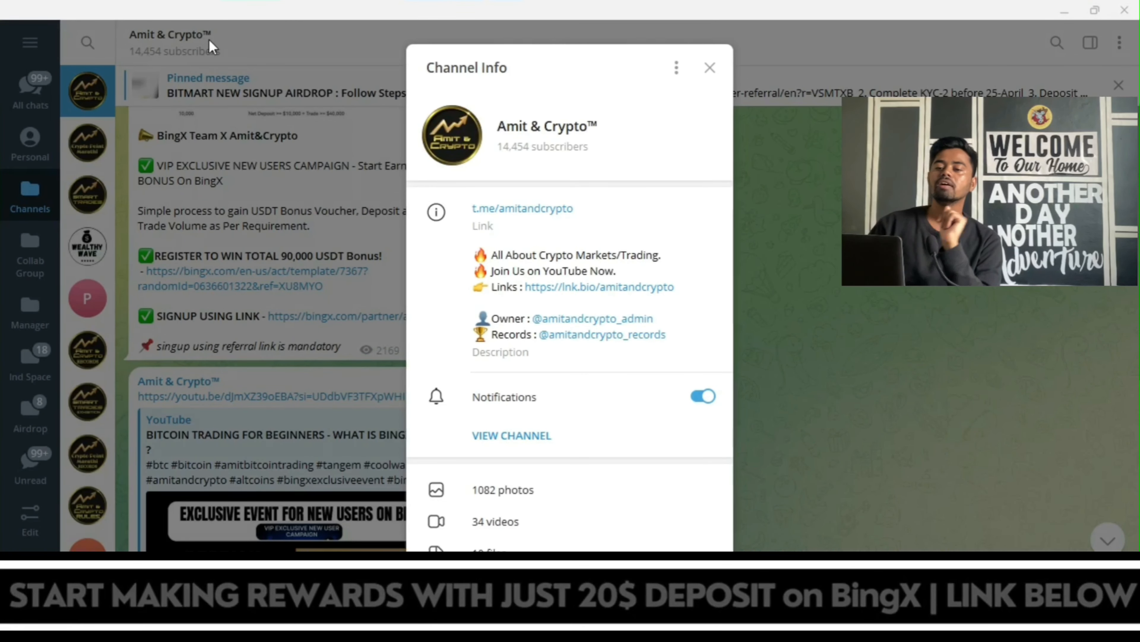
pyautogui.moveTo(740, 114)
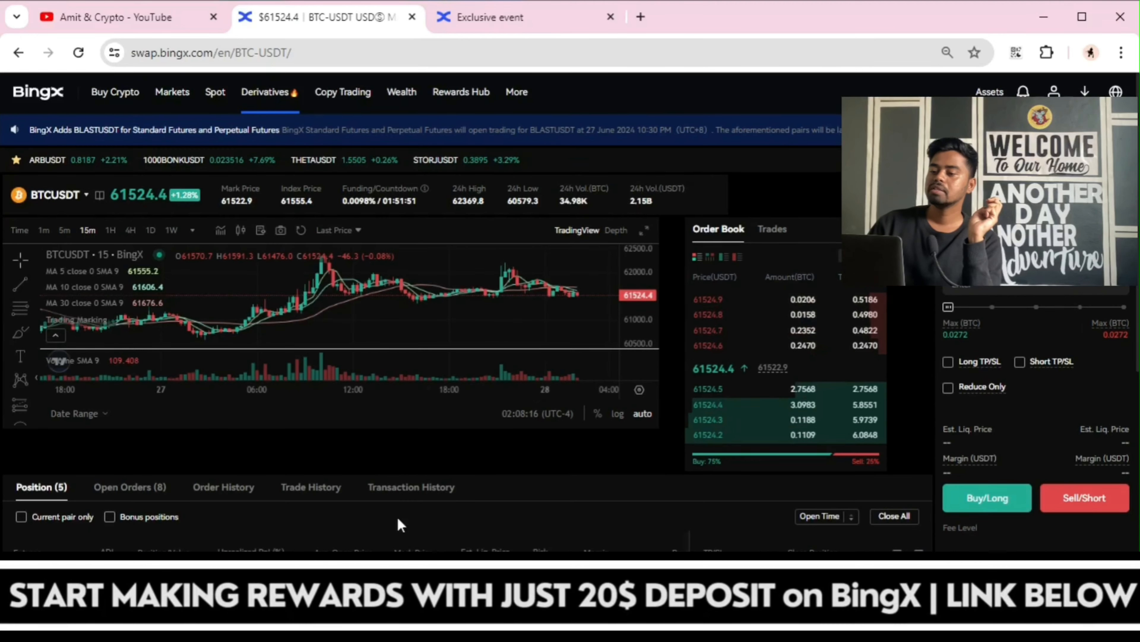
# - Leave the BTCUSDT futures page for the Amit & Crypto YouTube videos page (53K subscribers, 232 videos)
pyautogui.scroll(-3)
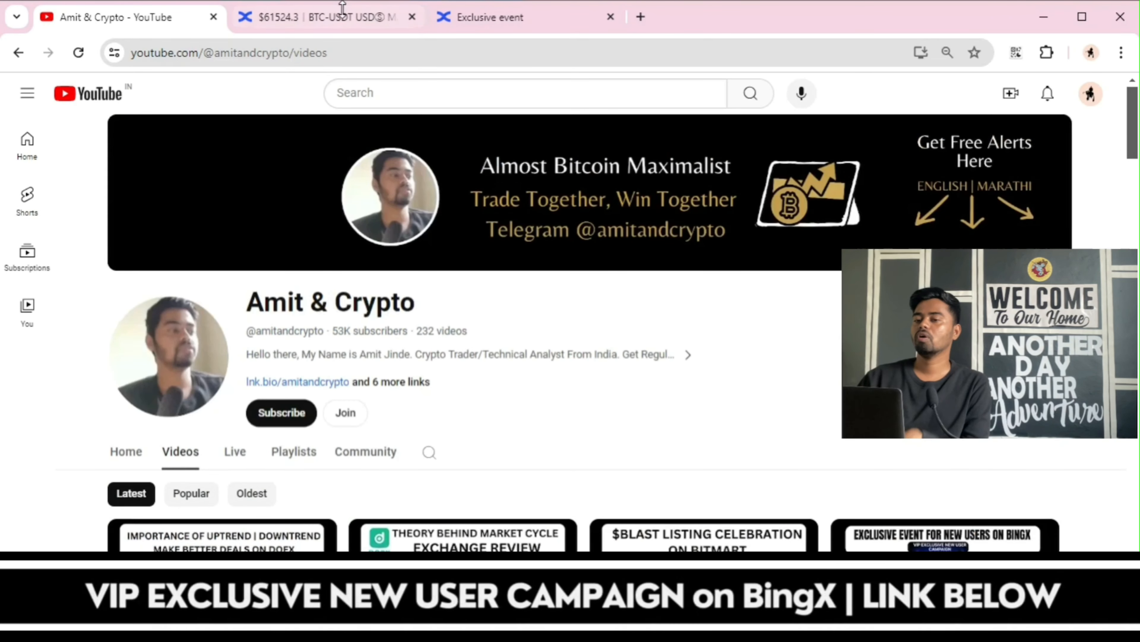
pyautogui.moveTo(556, 471)
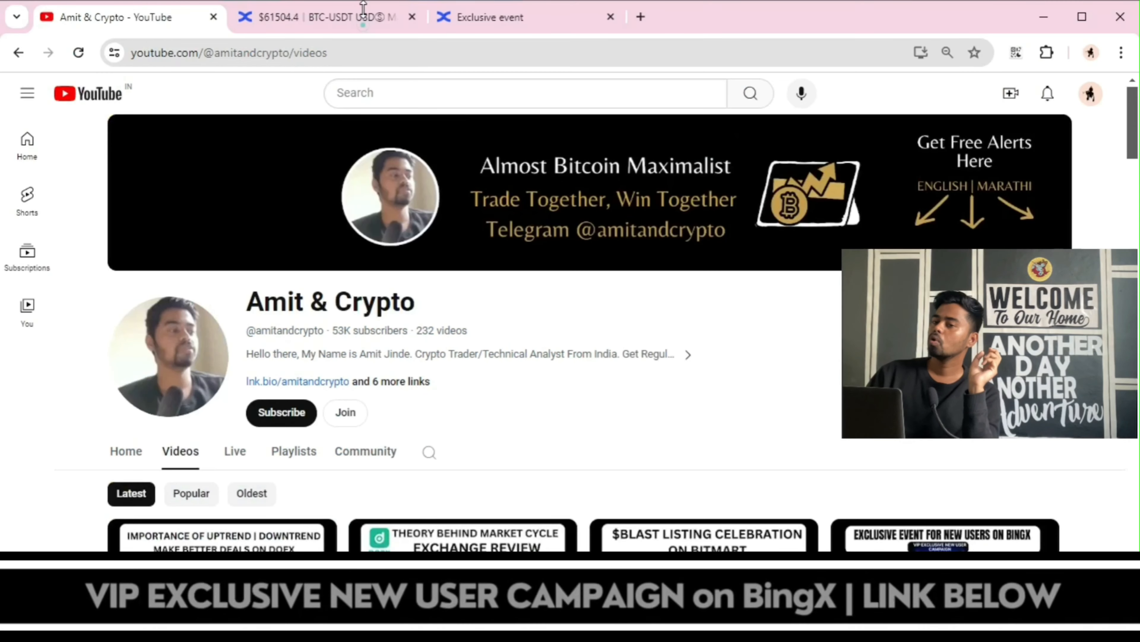
pyautogui.click(324, 16)
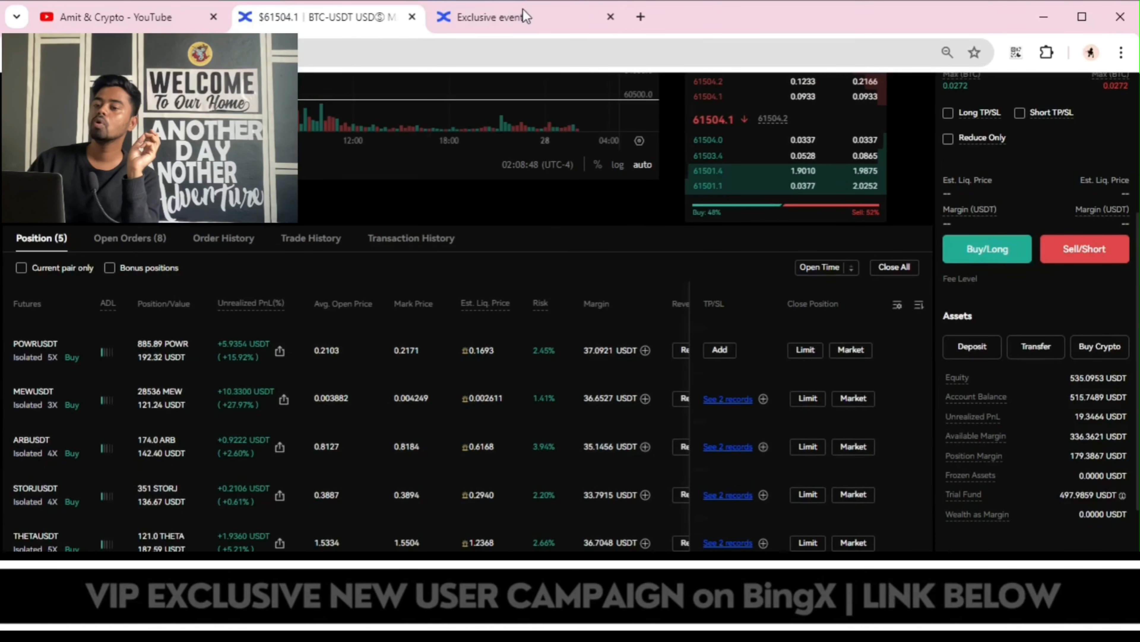
pyautogui.click(487, 16)
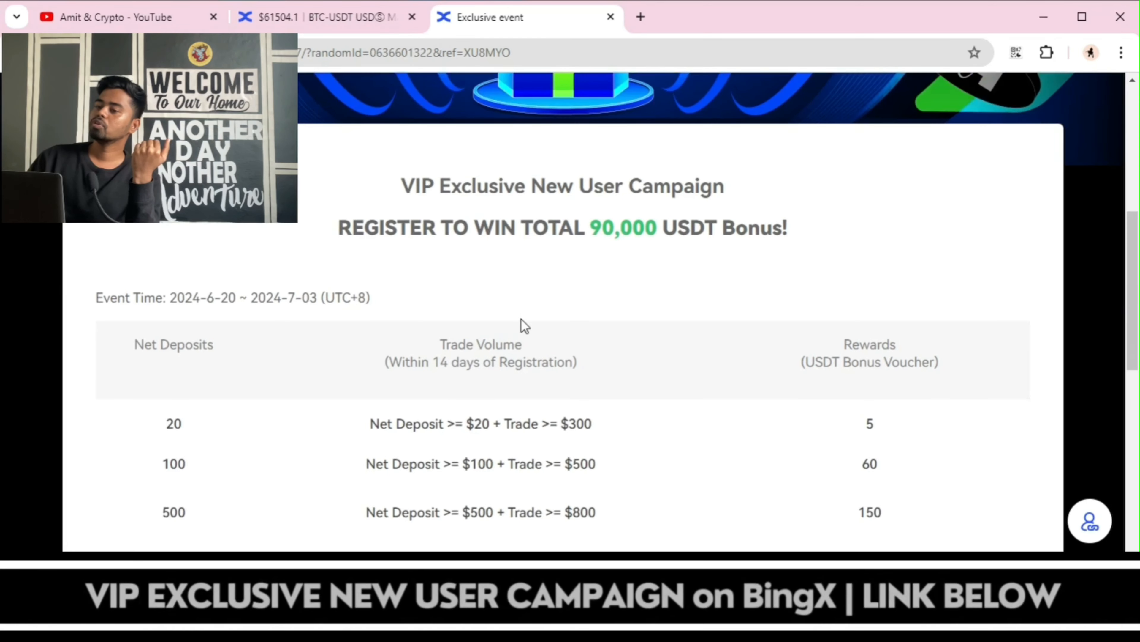
pyautogui.scroll(-3)
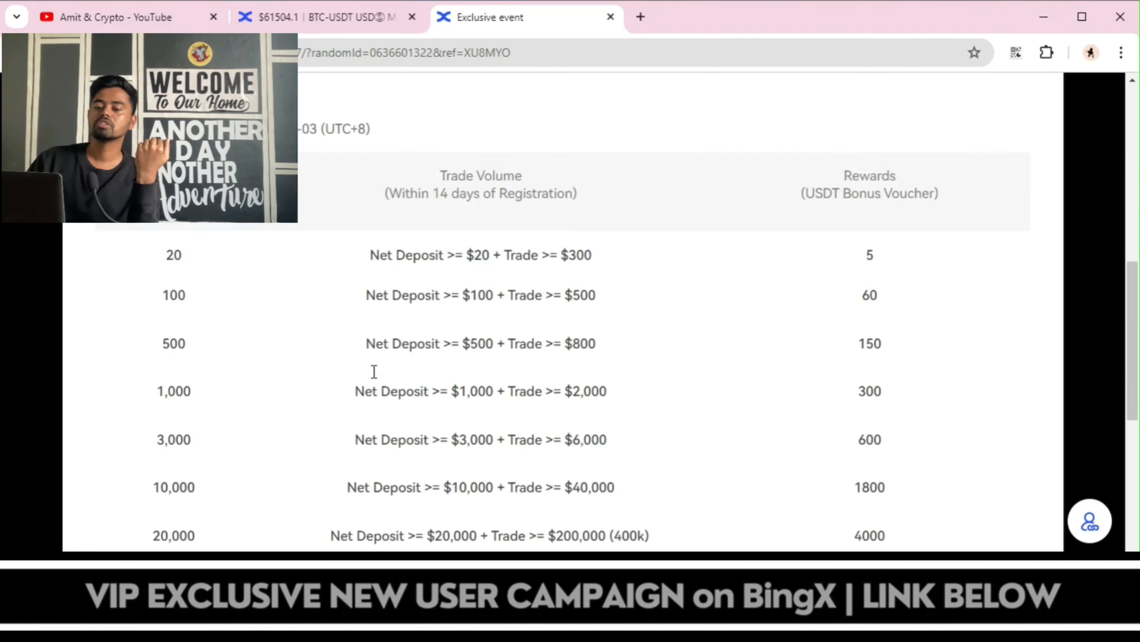
pyautogui.click(328, 17)
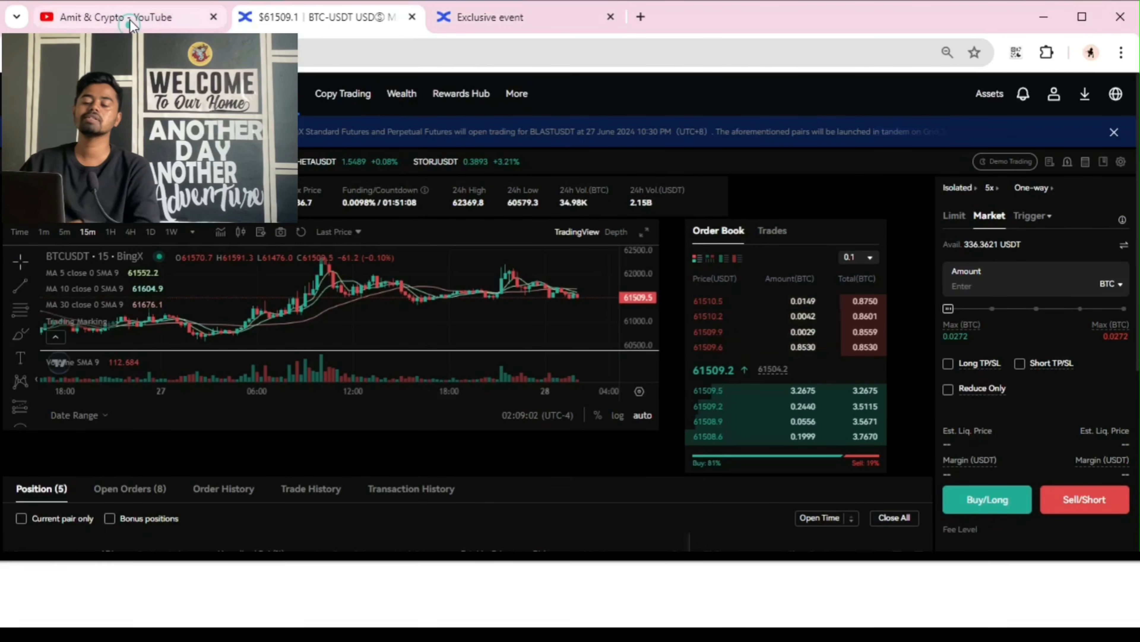
pyautogui.click(109, 17)
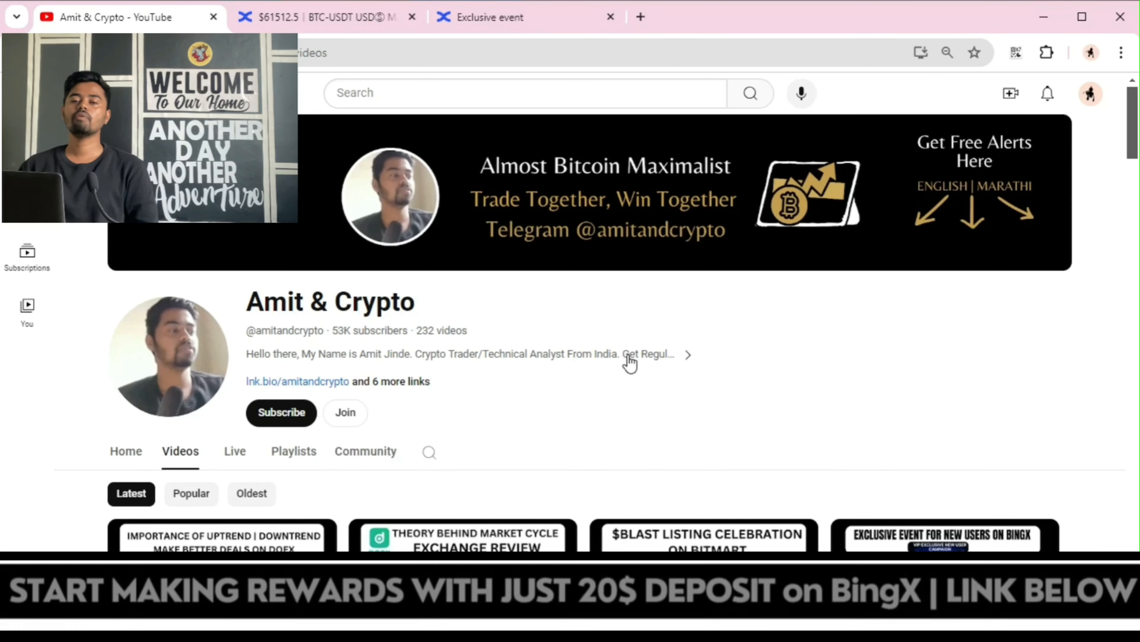